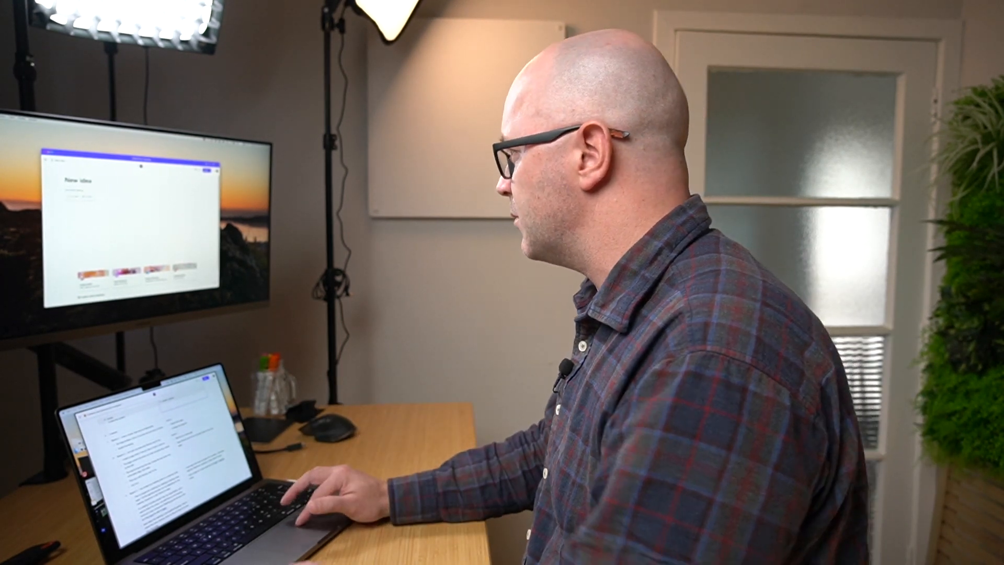
{"action": "type", "text": "/"}
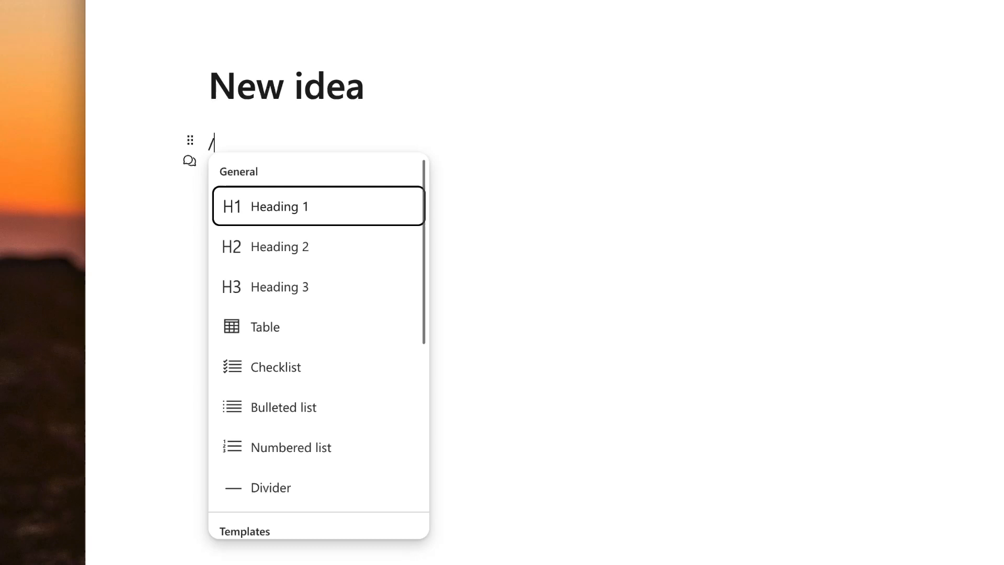